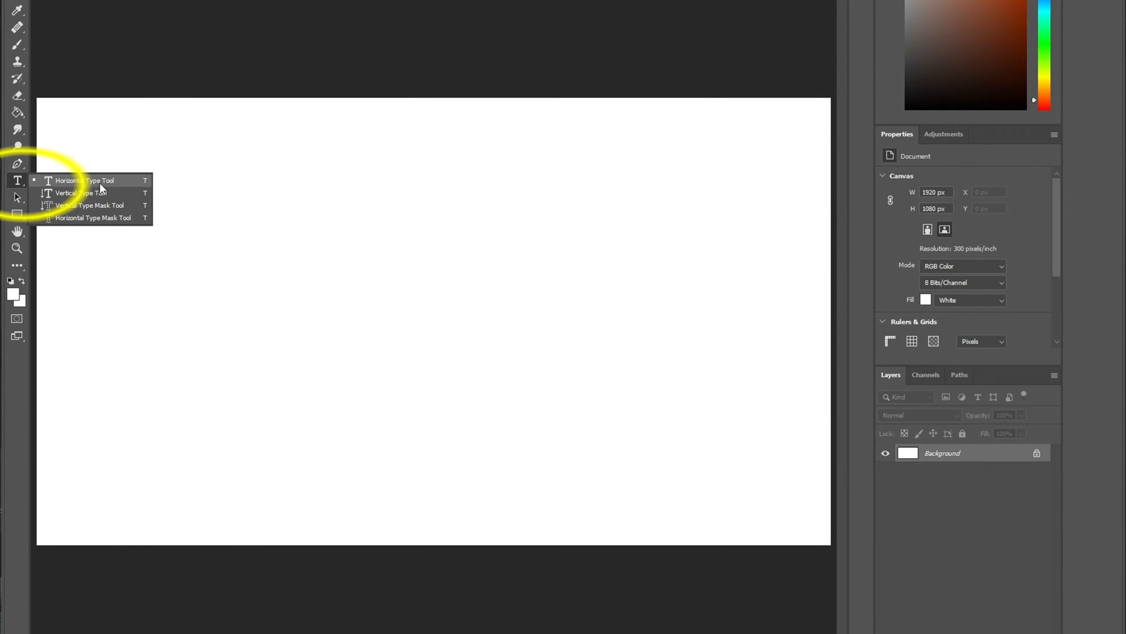
- Create a text box near the top and enter FXVISUALMEDIA in the BRICKS font
left_click_drag(71, 158, 726, 219)
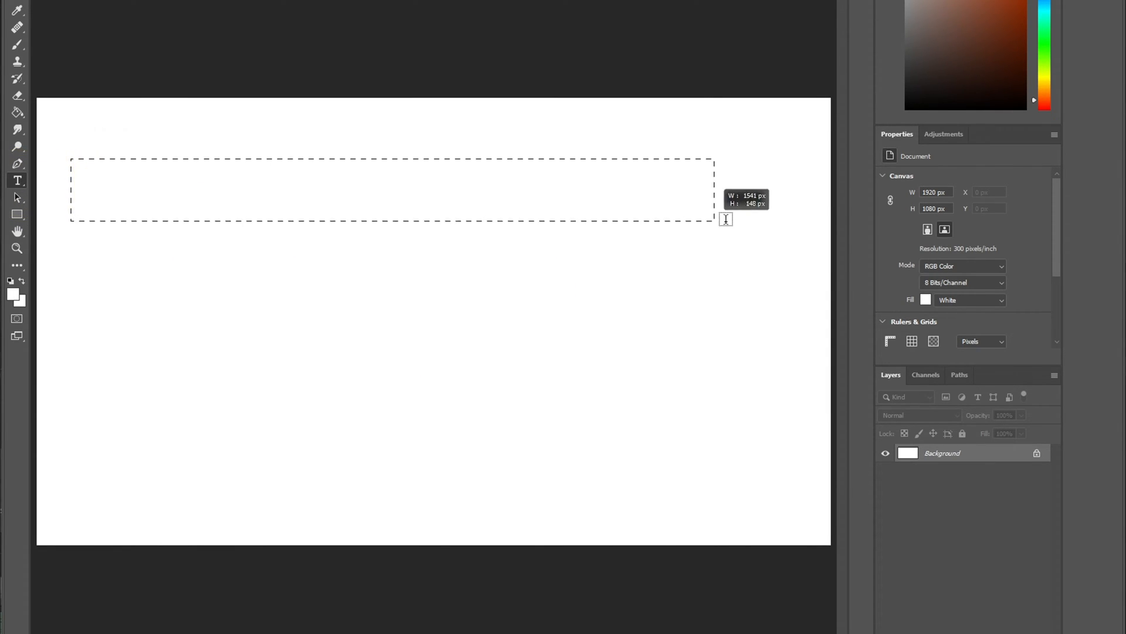
type("FXV")
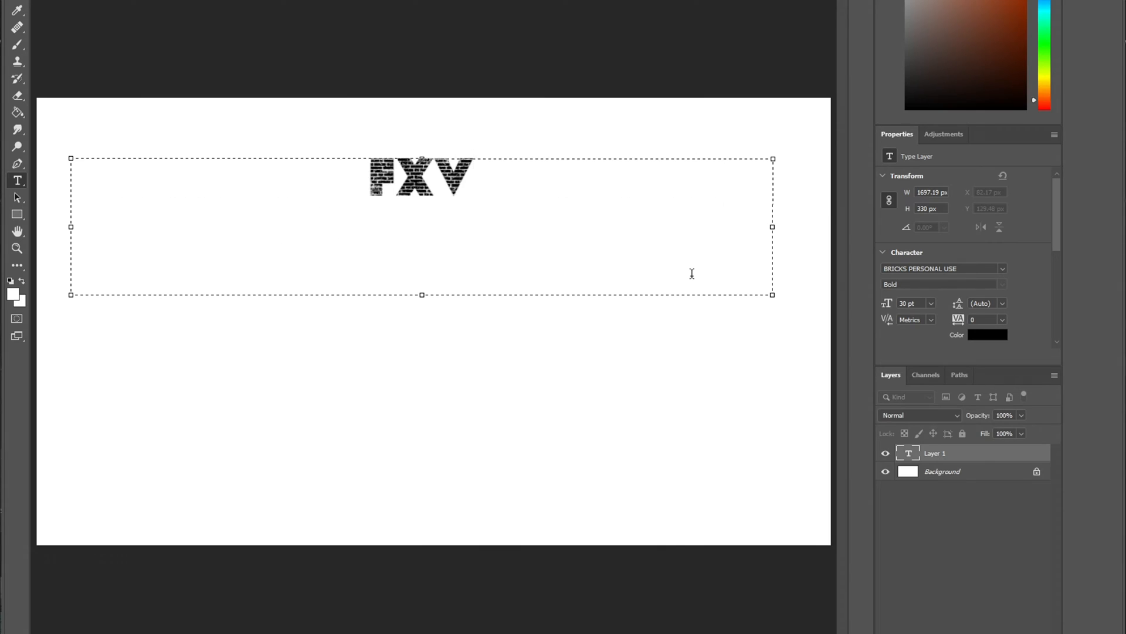
type("ISUALMEDIA")
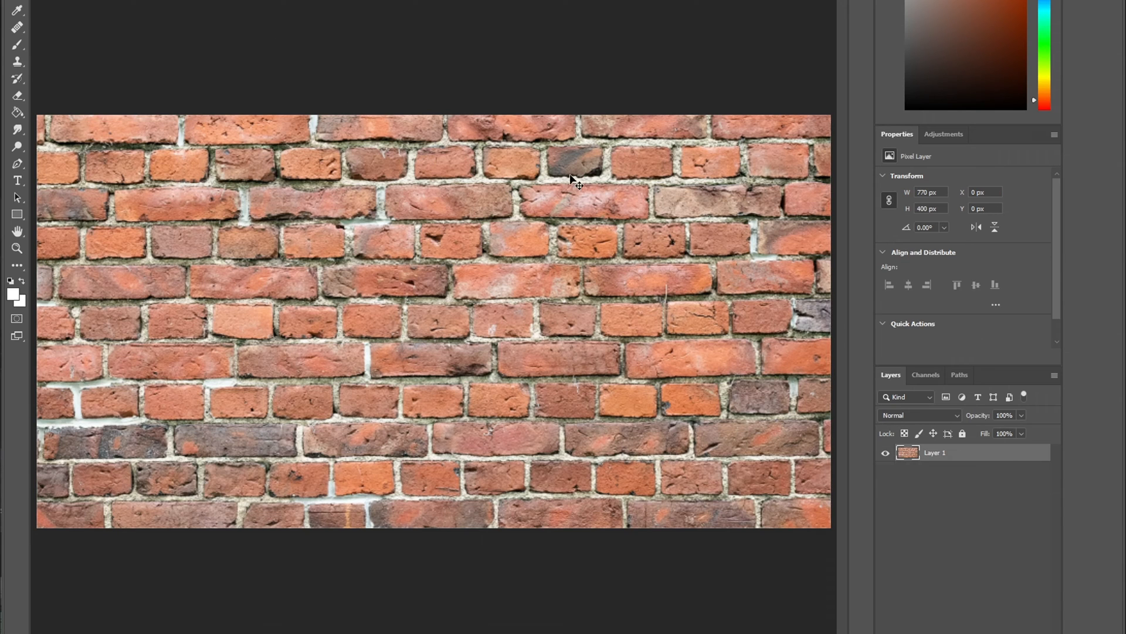
mouse_move(470, 308)
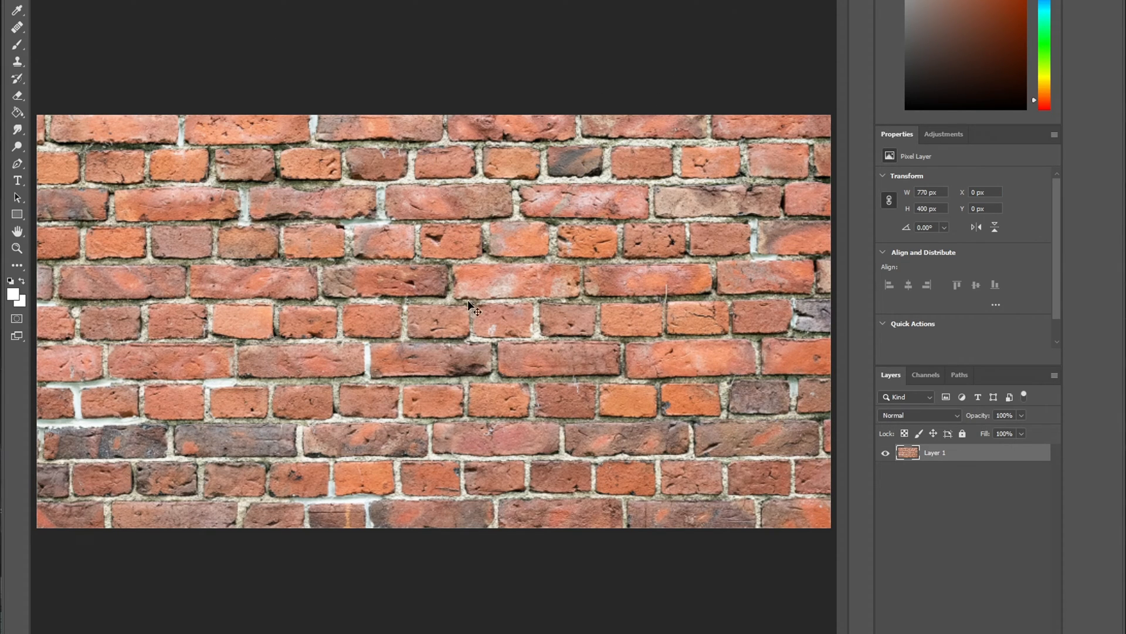
mouse_move(525, 431)
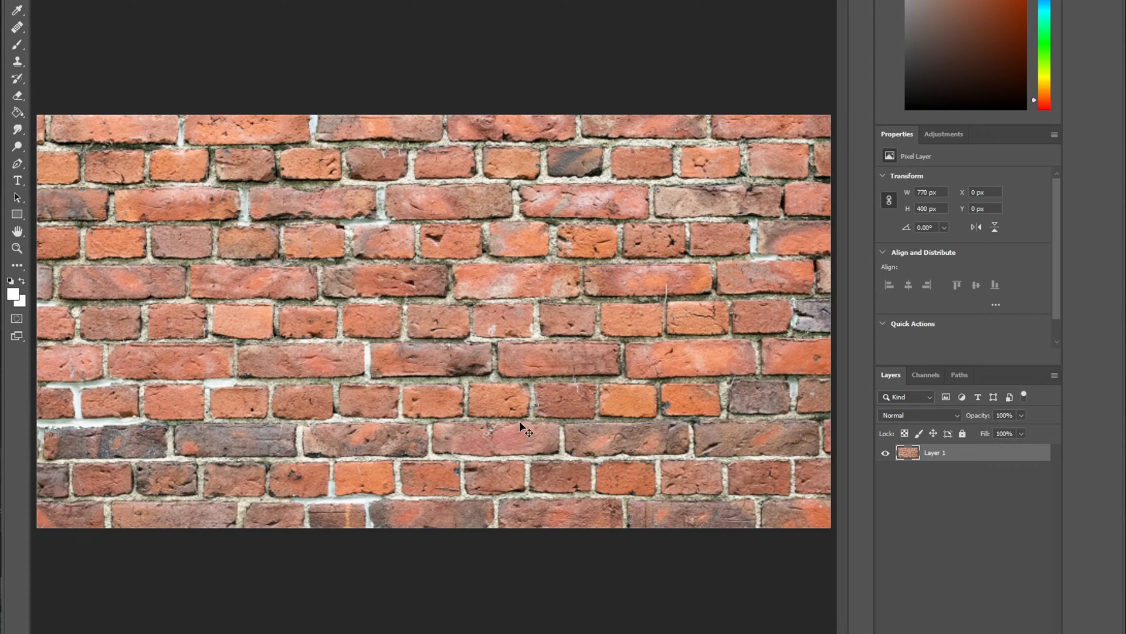
mouse_move(595, 349)
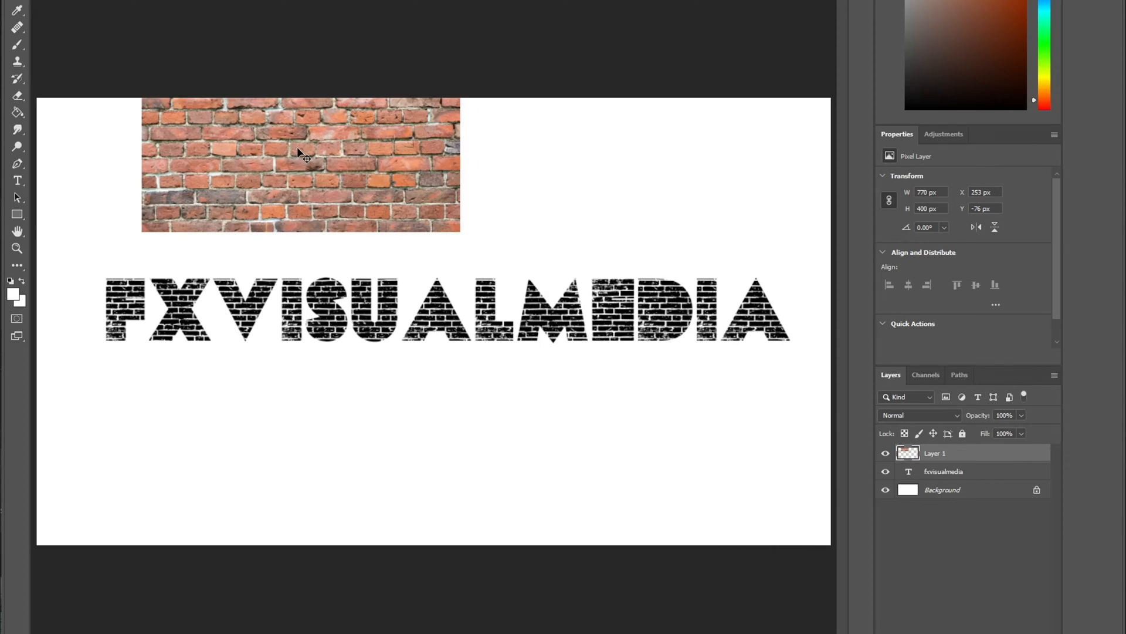
- Move the brick photo over the heading and stretch it wider with Free Transform
left_click_drag(299, 164, 262, 312)
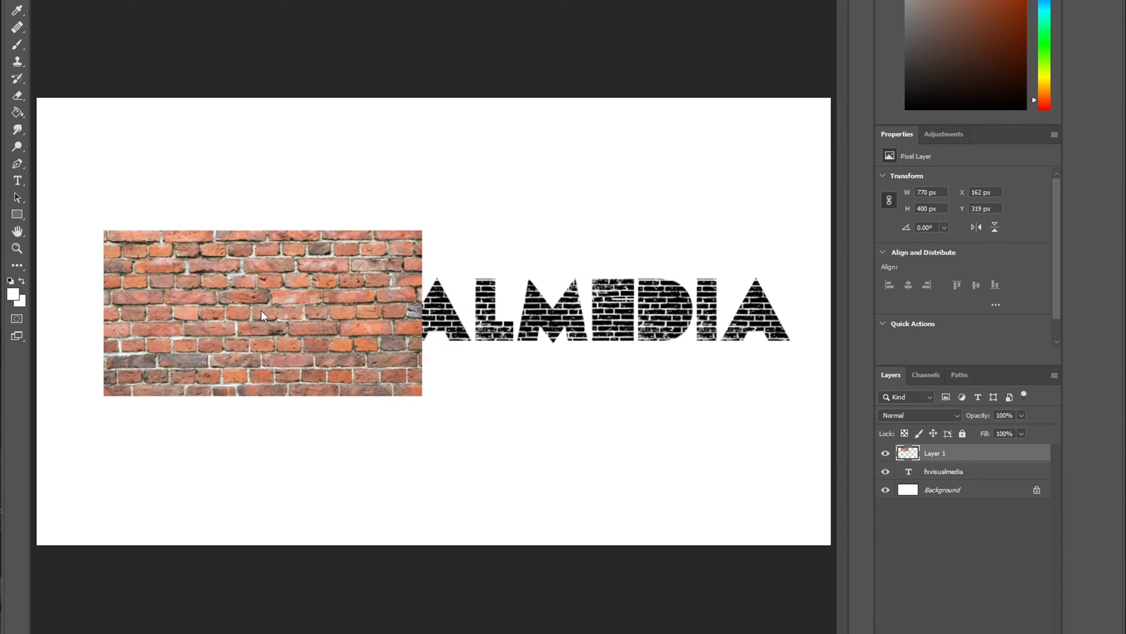
key("ctrl+t")
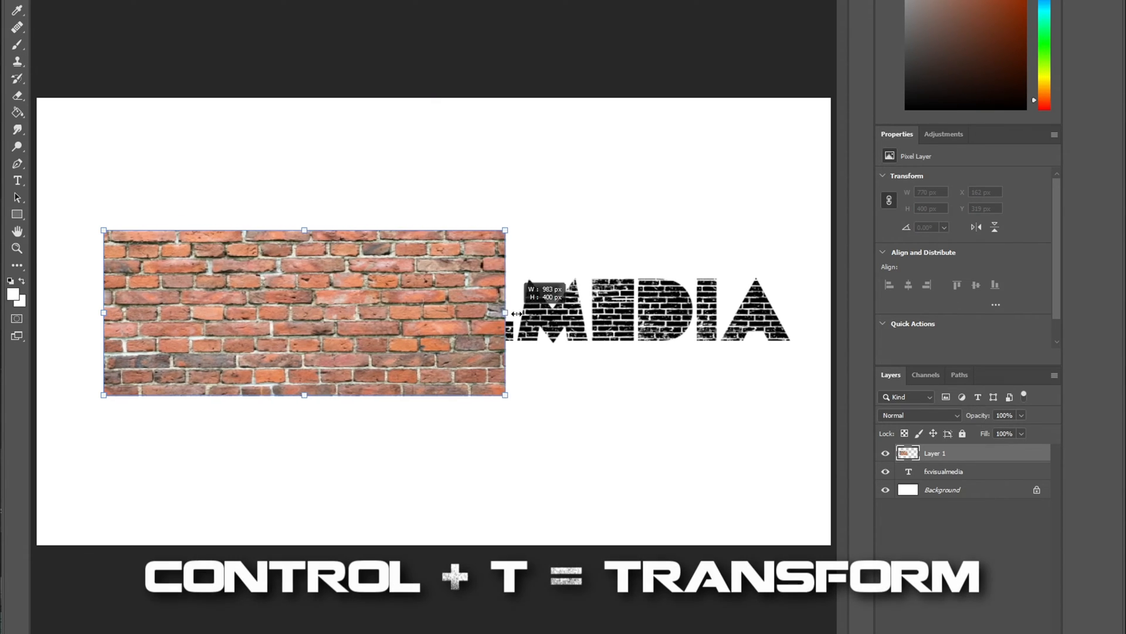
left_click_drag(506, 312, 789, 316)
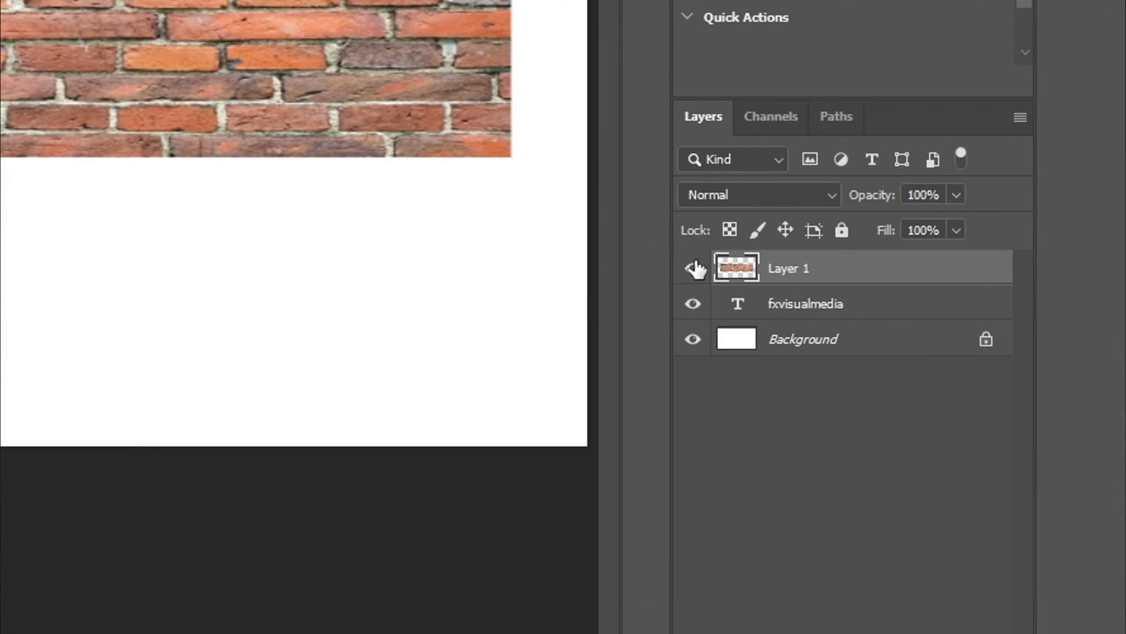
- Load the FXVISUALMEDIA letter shapes as a selection, then make the brick layer visible and active
left_click(692, 268)
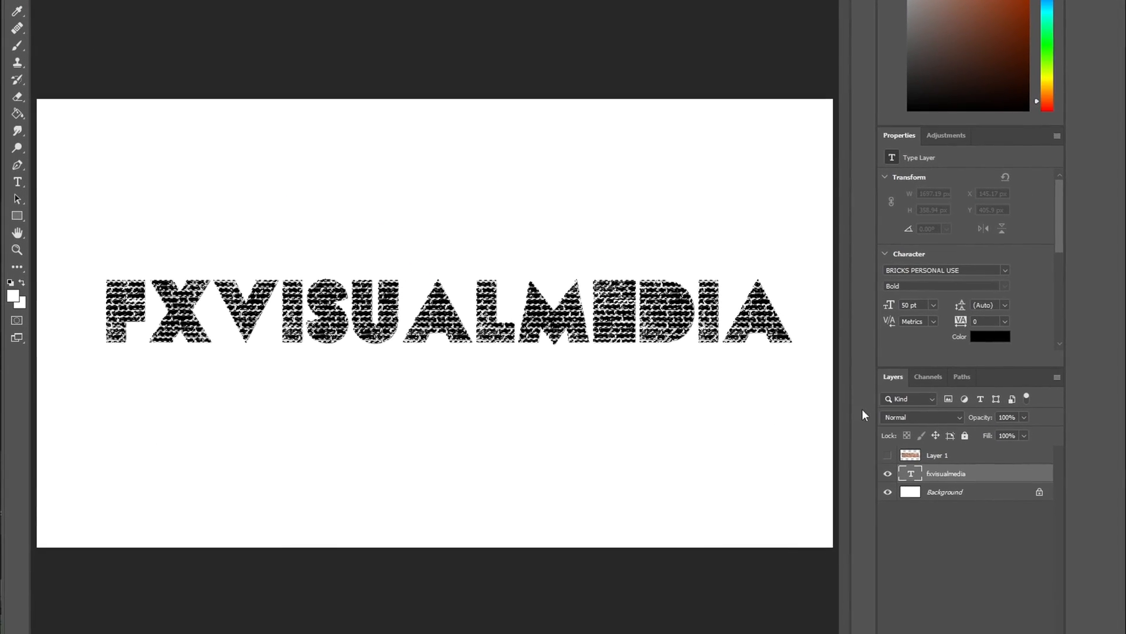
left_click(937, 454)
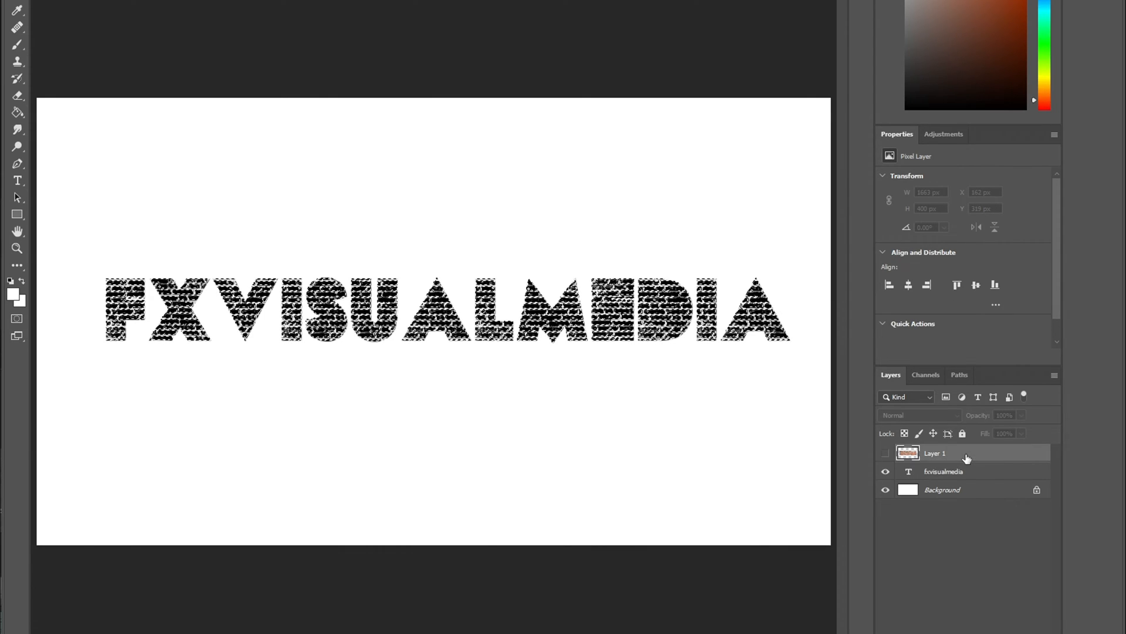
left_click(885, 453)
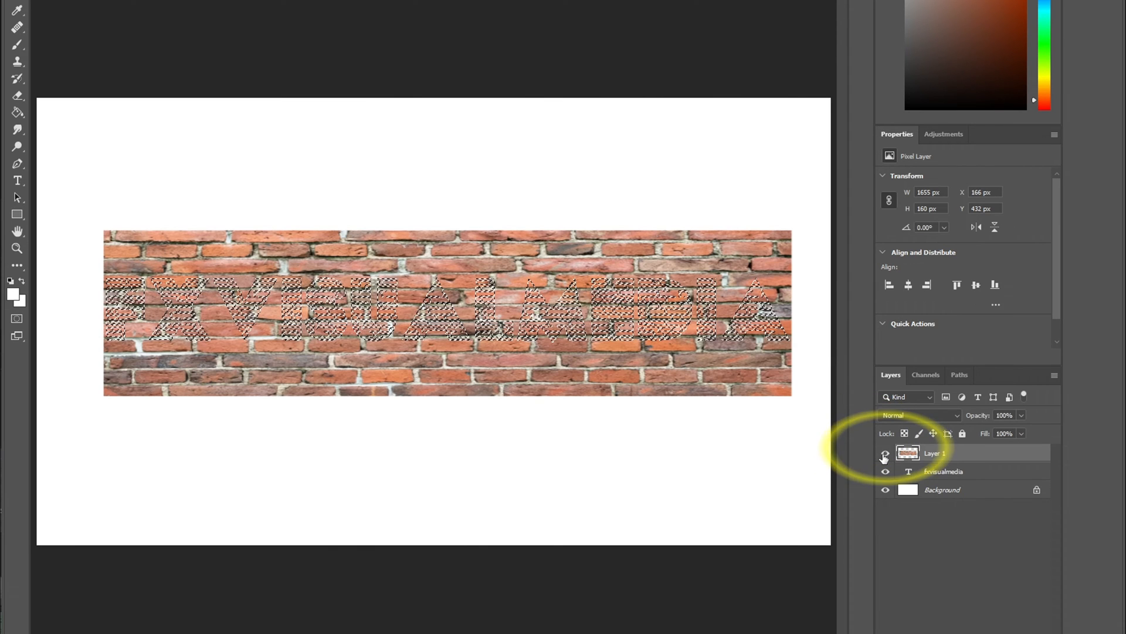
left_click(885, 453)
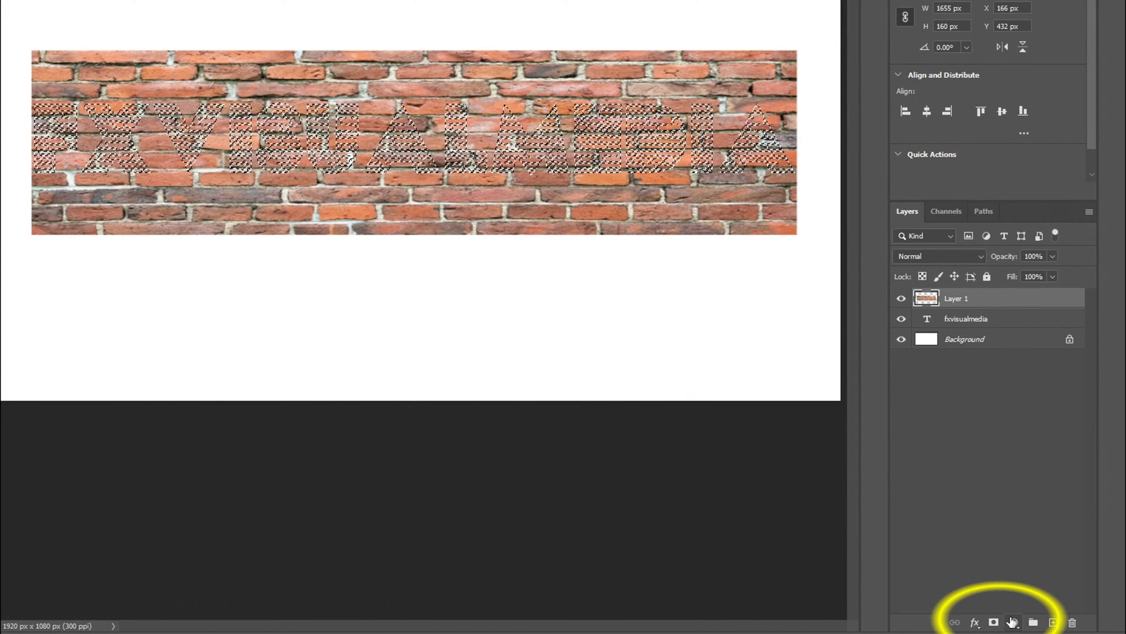
- Mask the brick layer to the letter shapes, group it with the text and raise the heading
left_click(994, 622)
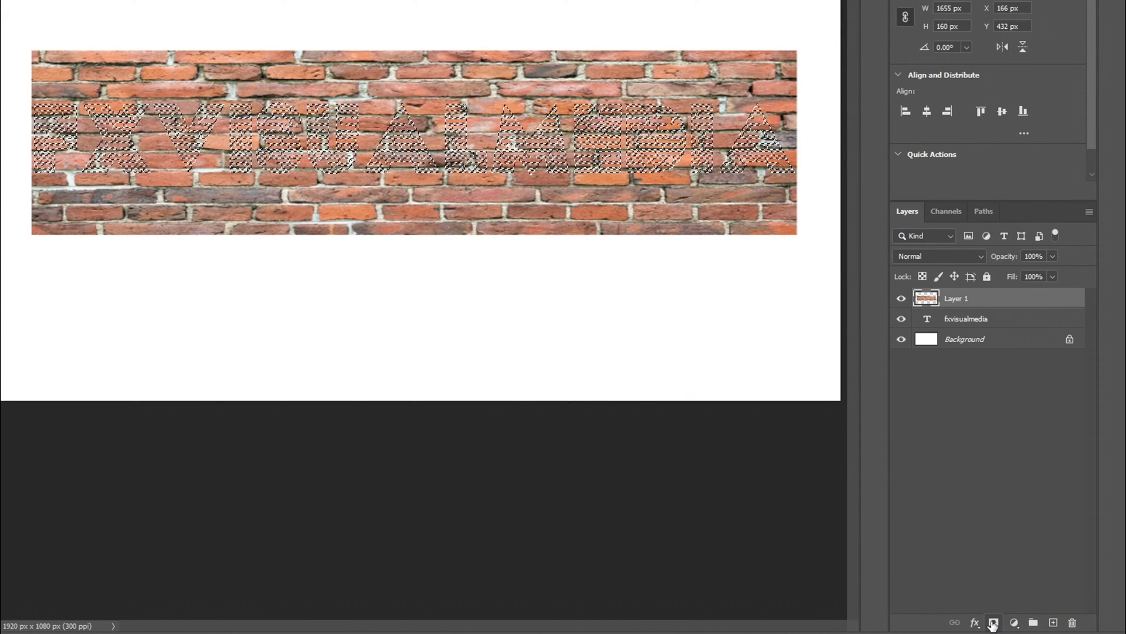
left_click(994, 621)
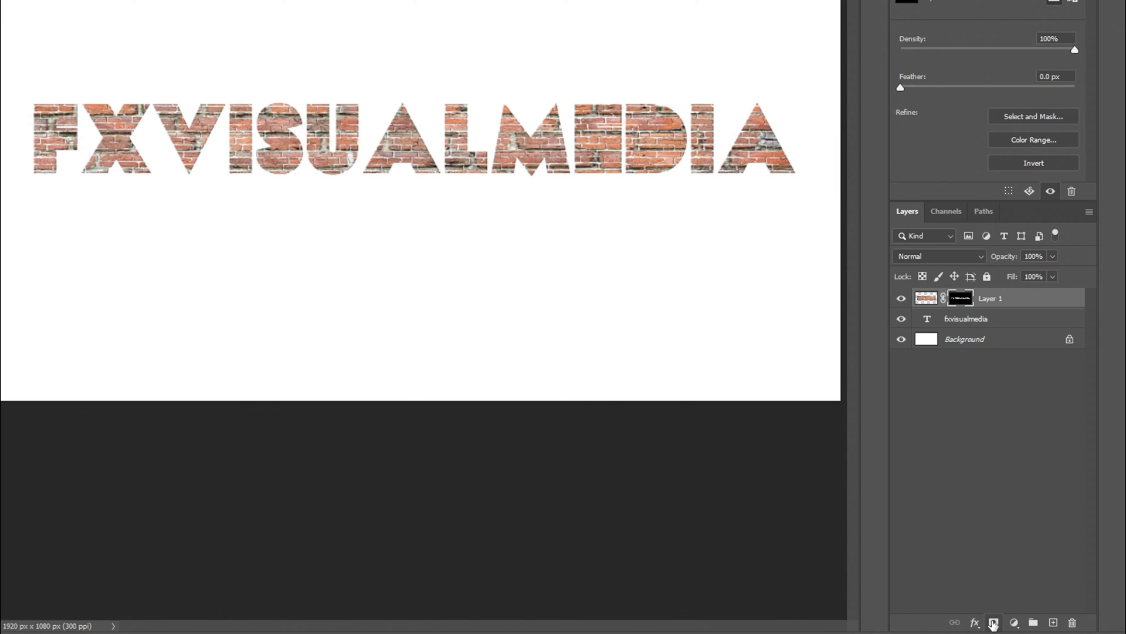
key("ctrl+i")
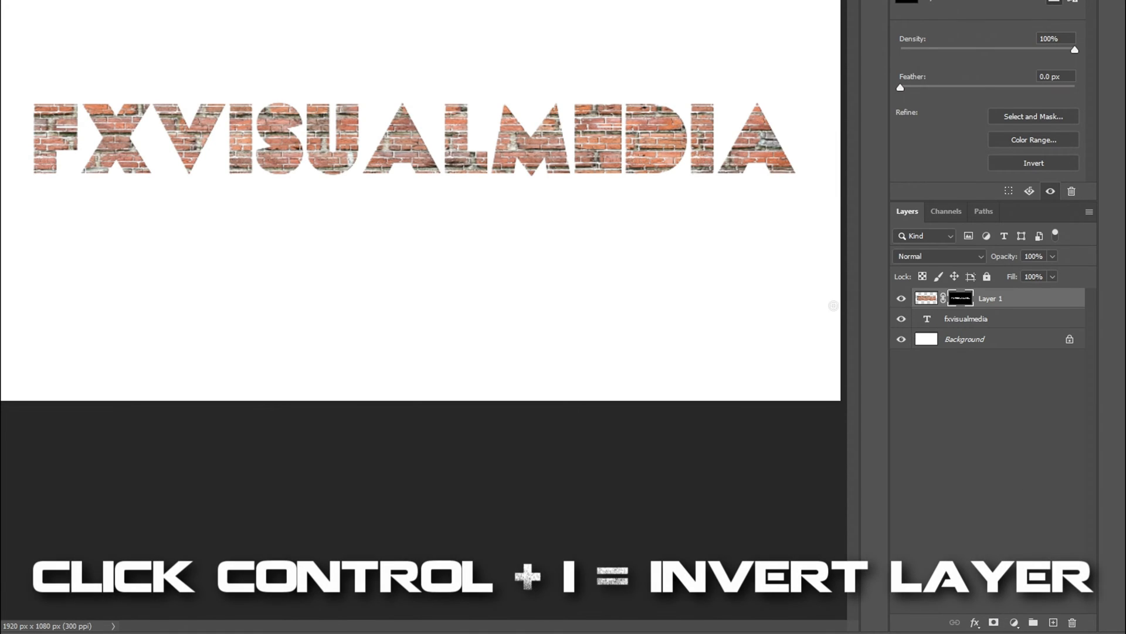
key("ctrl+i")
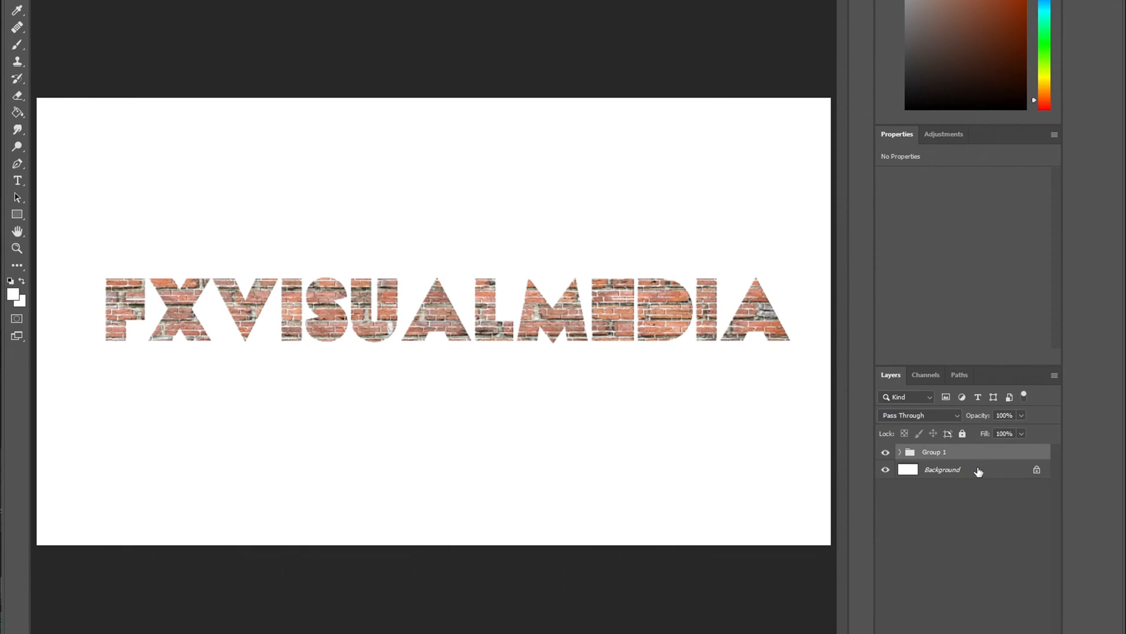
left_click_drag(431, 309, 431, 194)
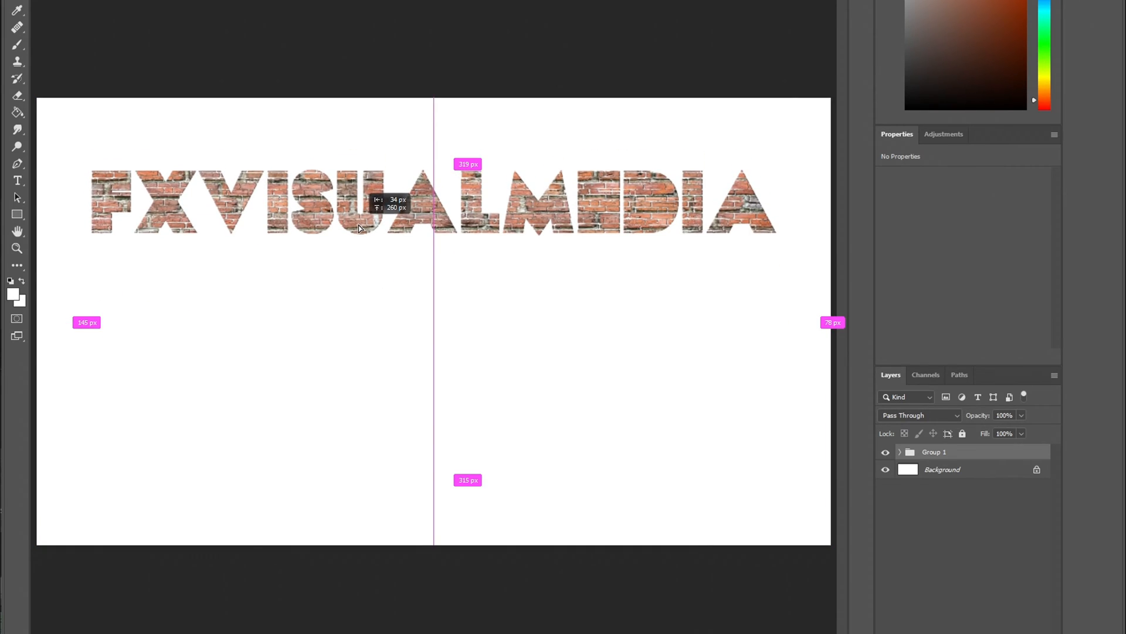
- Start a new text line below the heading beginning with NEW
left_click(17, 181)
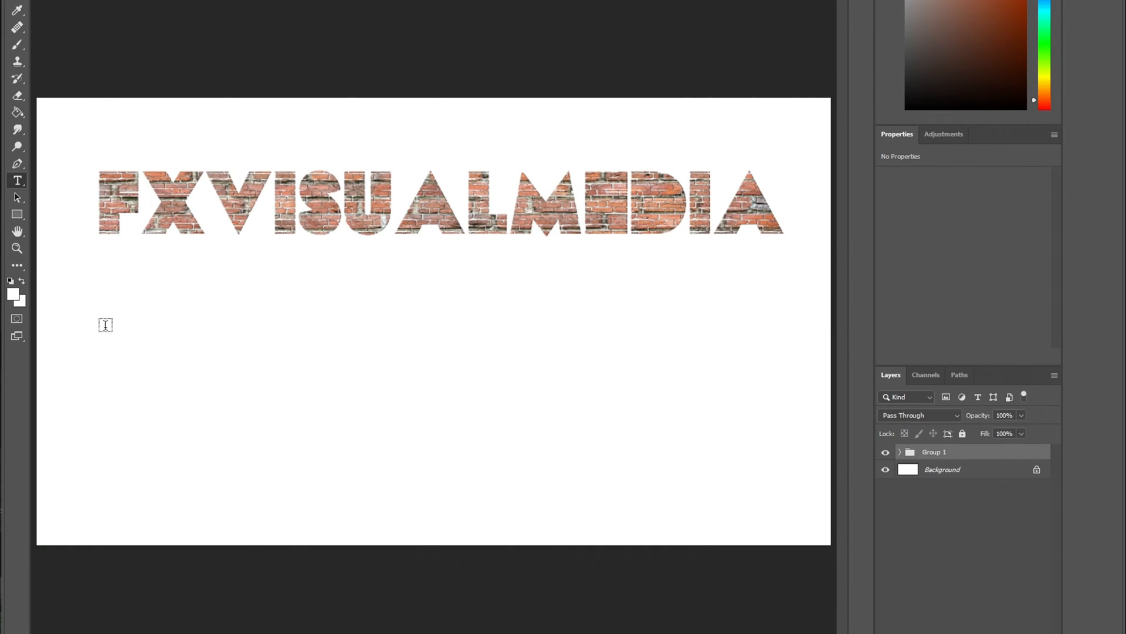
type("NEW")
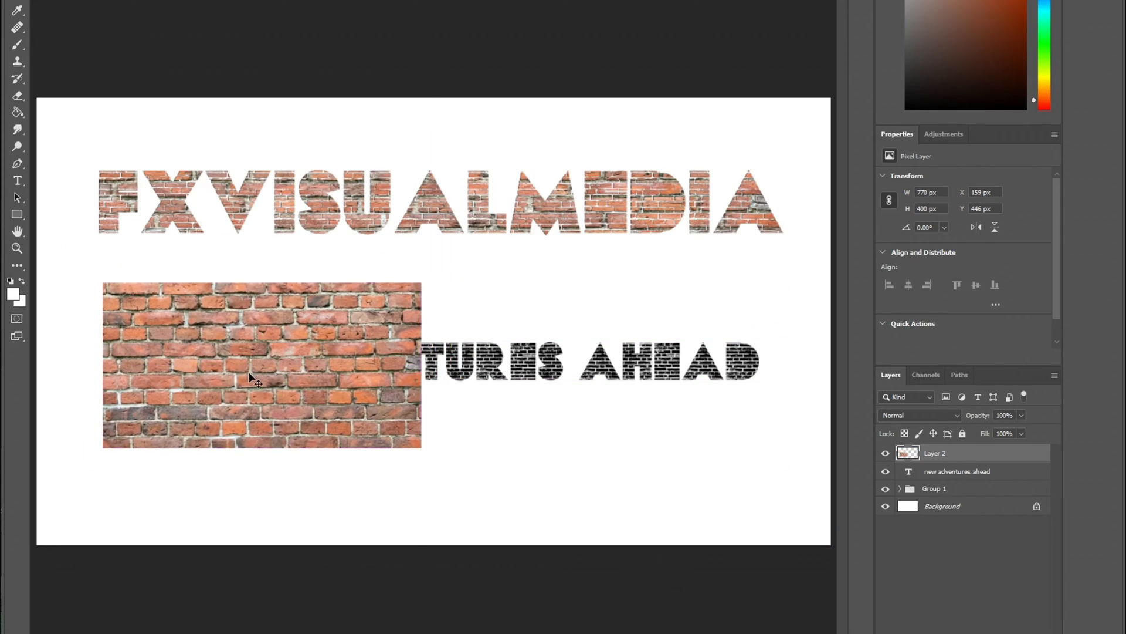
- Transform the second brick photo into a wide flat strip covering the NEW ADVENTURES AHEAD line
left_click_drag(262, 363, 434, 424)
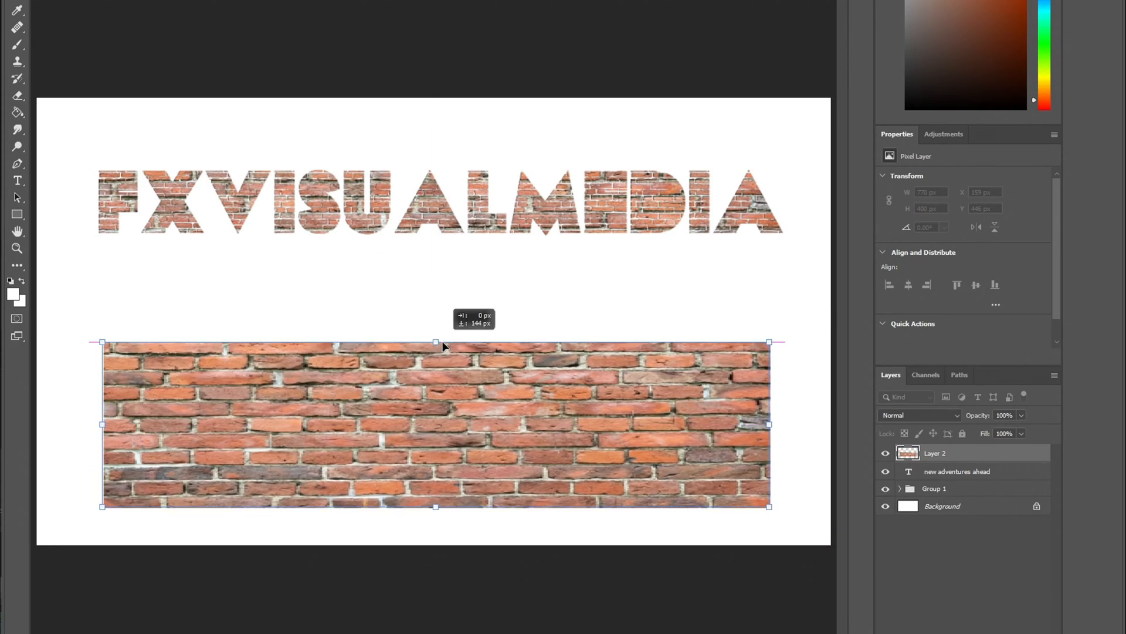
left_click_drag(434, 504, 434, 378)
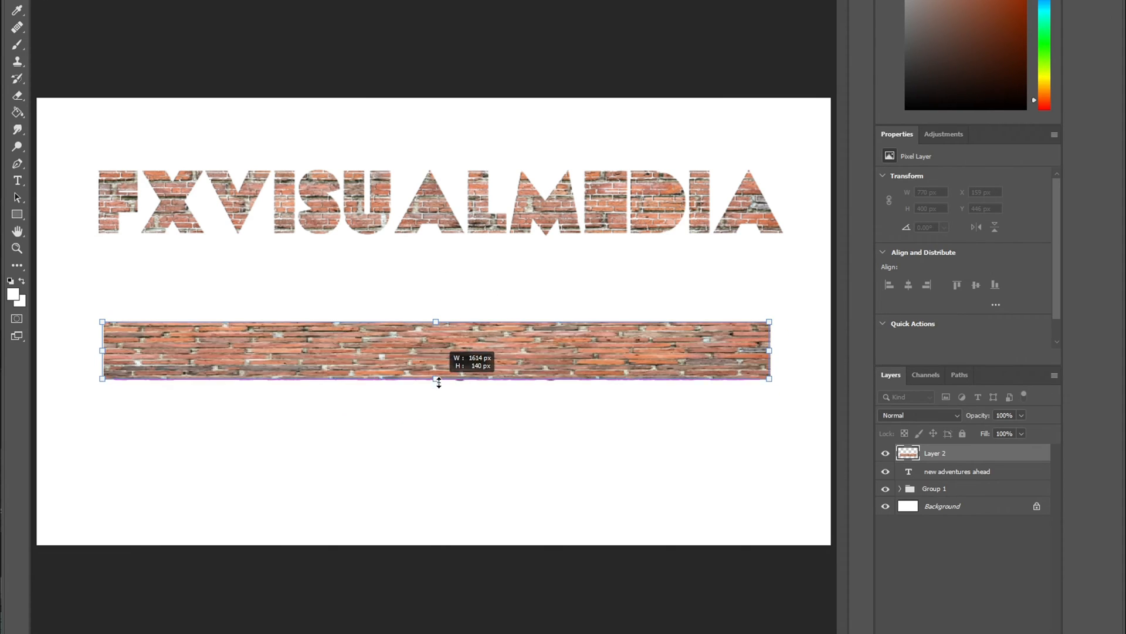
left_click_drag(434, 377, 437, 403)
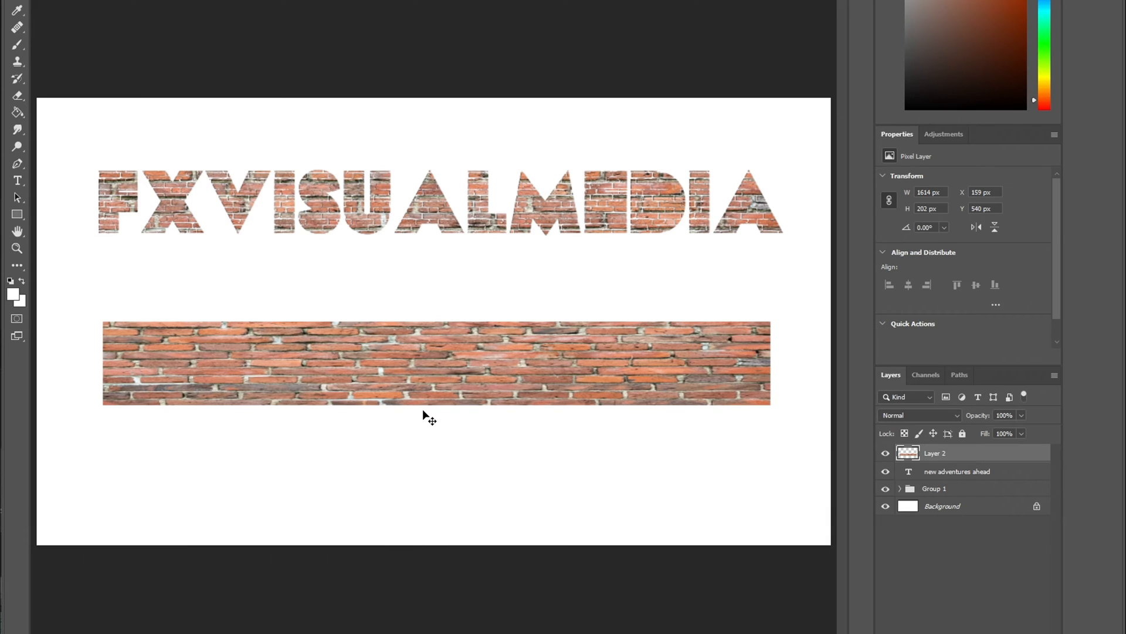
- Select the inverse of the NEW ADVENTURES AHEAD letter shapes and target the brick strip layer
left_click(885, 453)
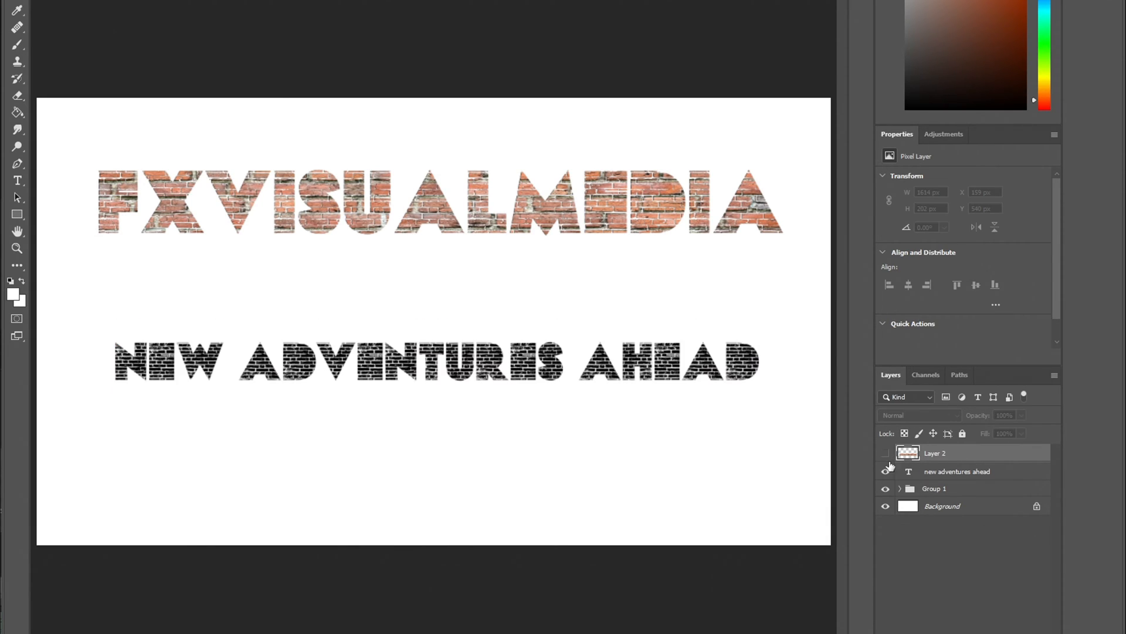
left_click(958, 470)
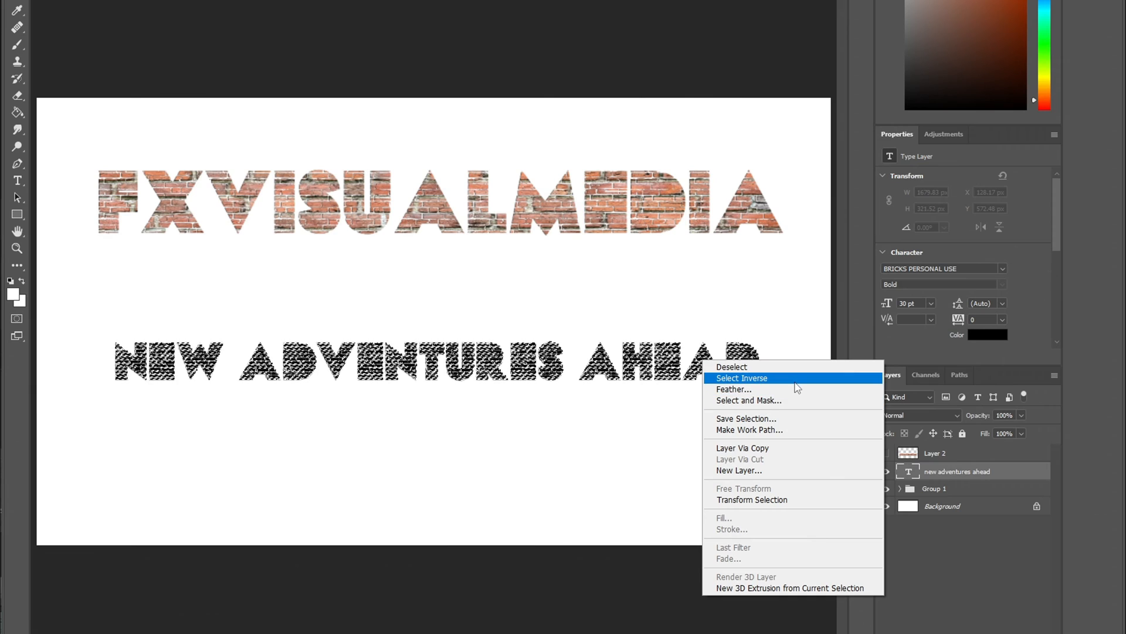
left_click(742, 378)
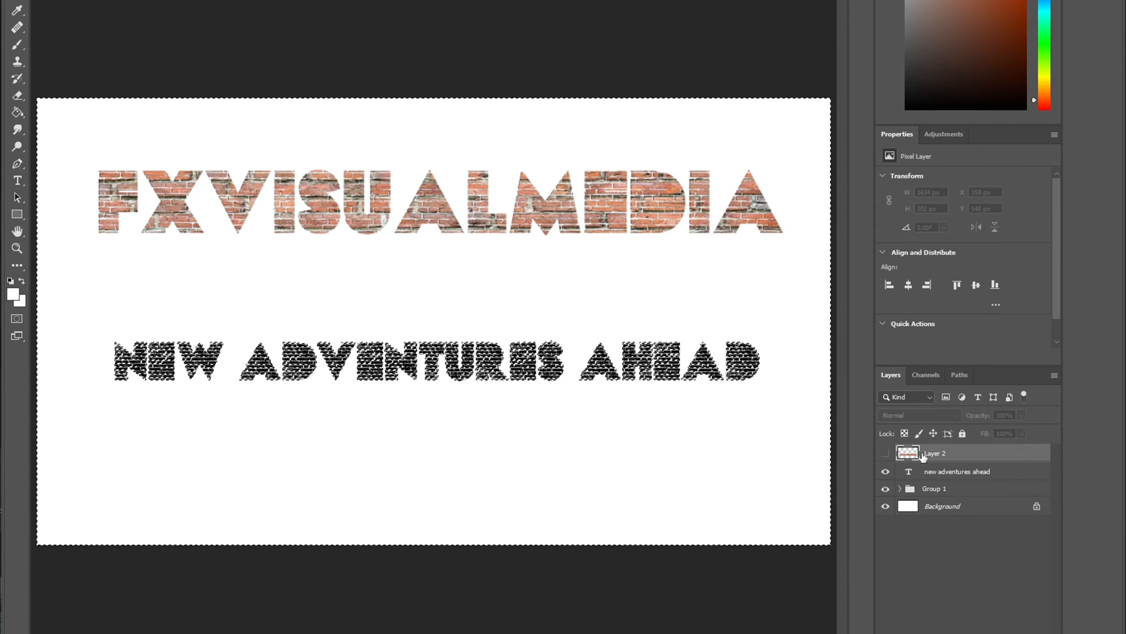
left_click(885, 472)
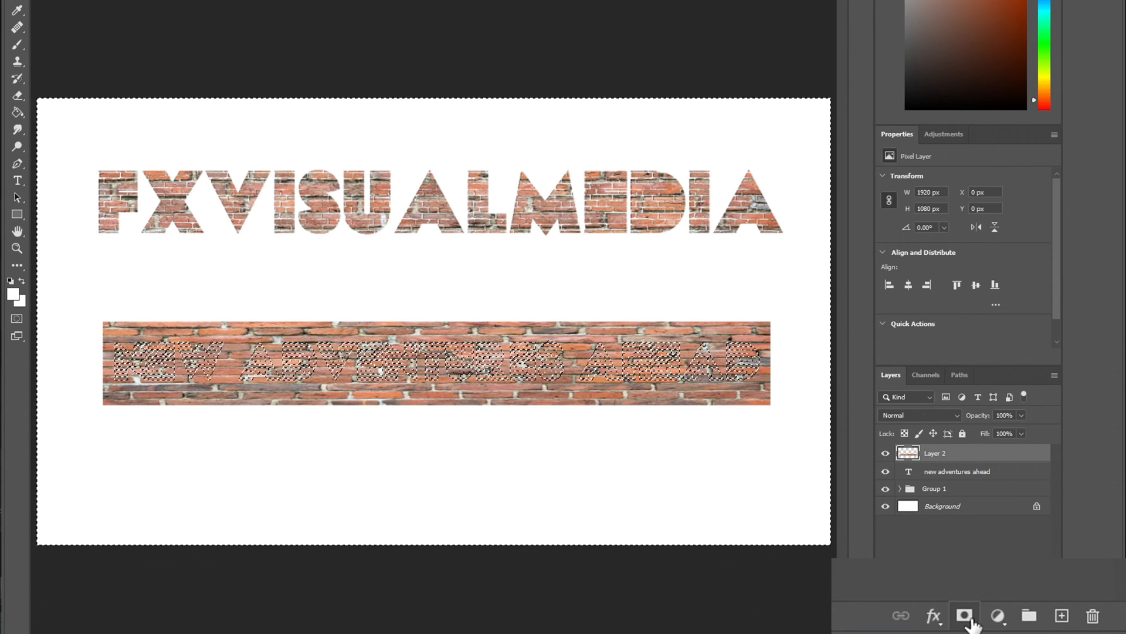
- Add a layer mask cutting the letters out of the brick strip and hide the text layer
left_click(965, 616)
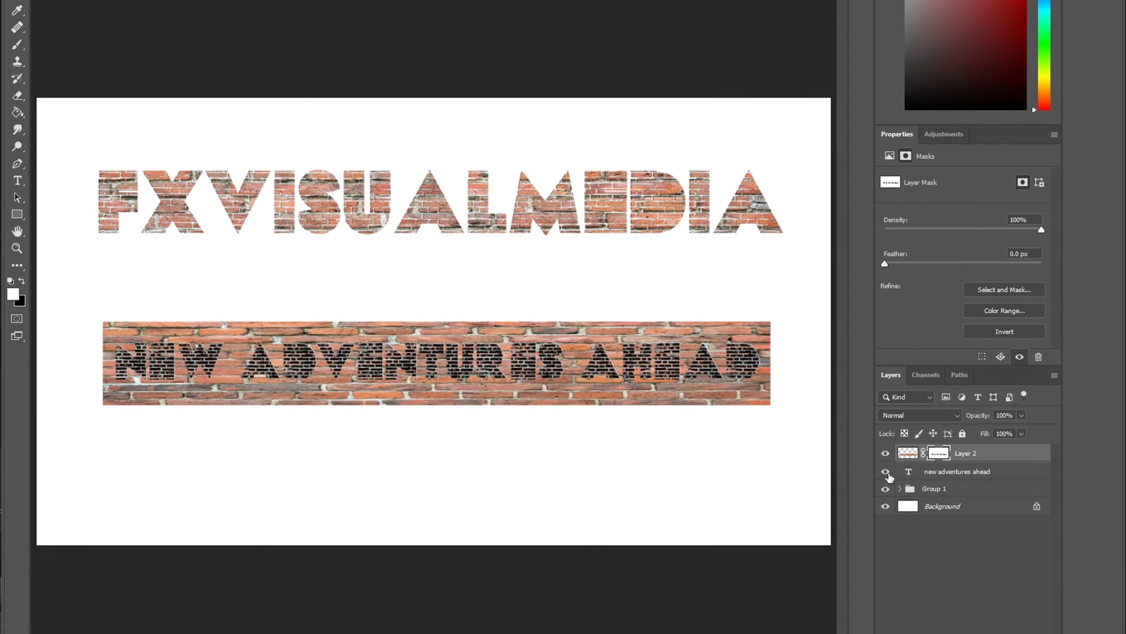
left_click(885, 471)
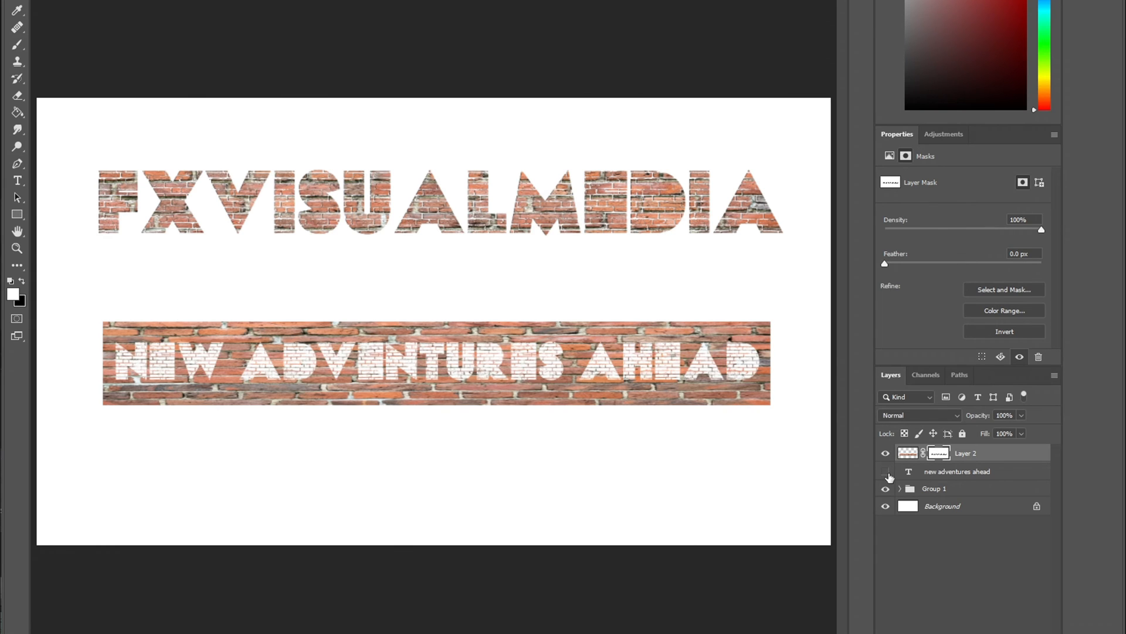
left_click(884, 472)
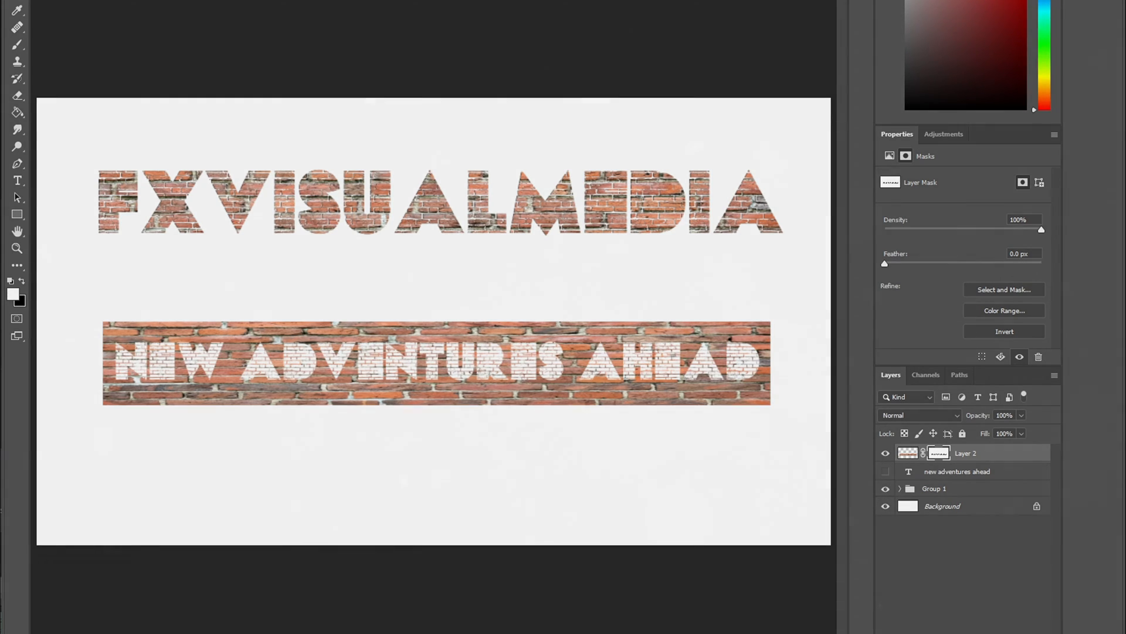